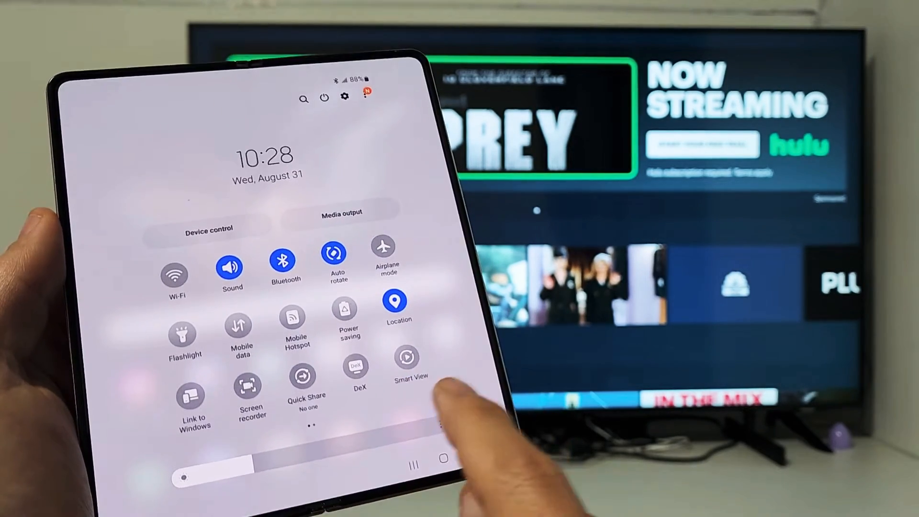
scroll(left, 3)
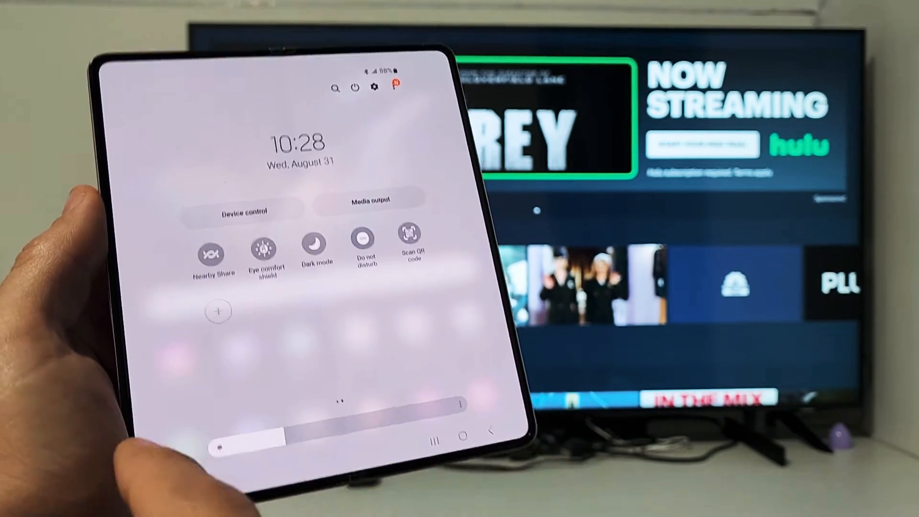
scroll(down, 3)
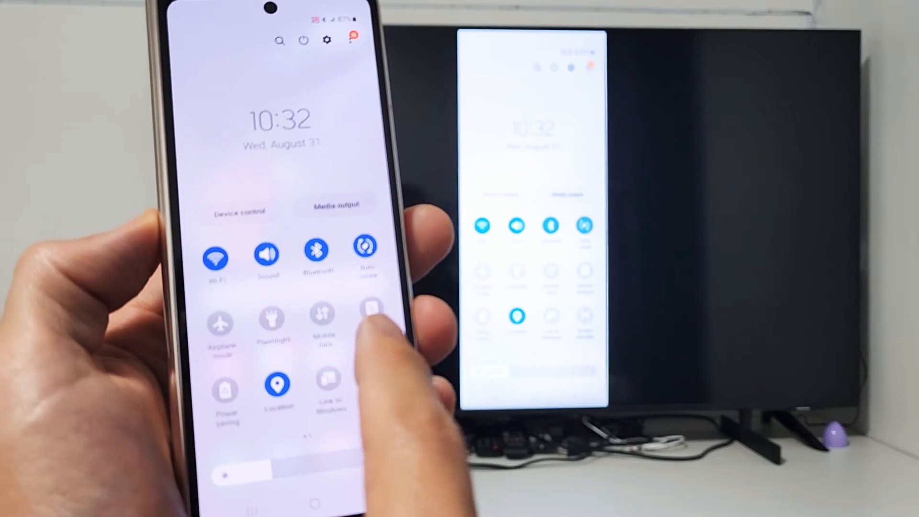
scroll(left, 3)
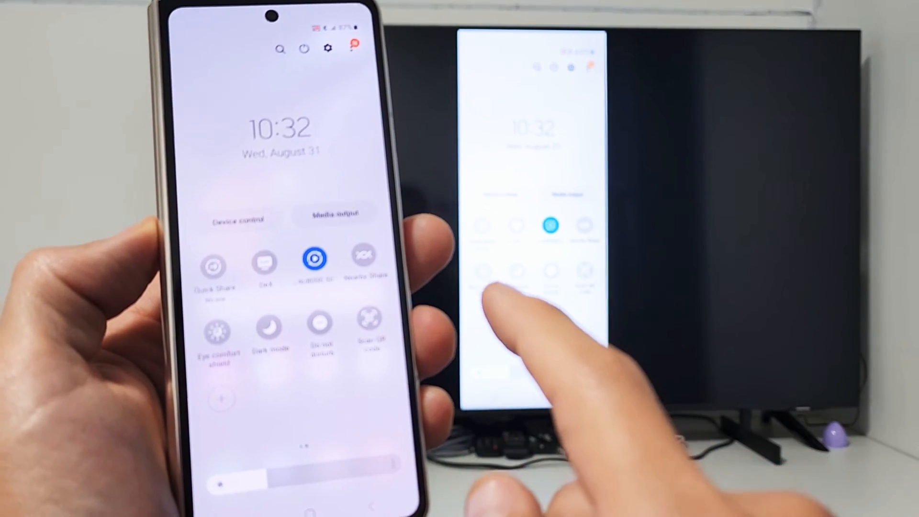